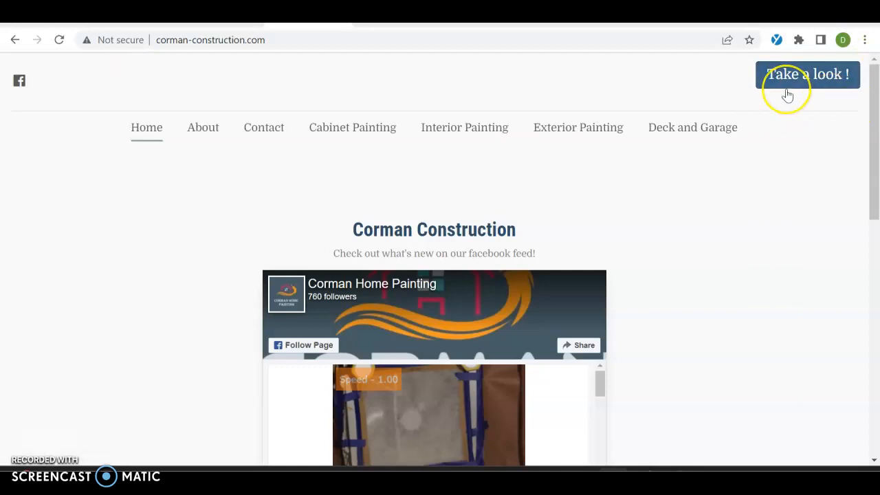
{"action": "mouse_move", "coordinate": [765, 198]}
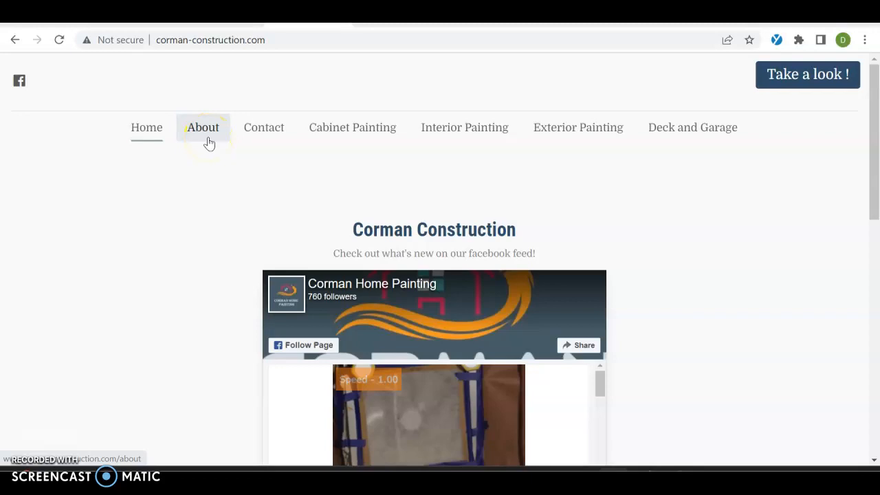
Scroll down to the Corman Construction footer and open the Cabinet Painting page
{"action": "scroll", "scroll_direction": "down", "scroll_amount": 3}
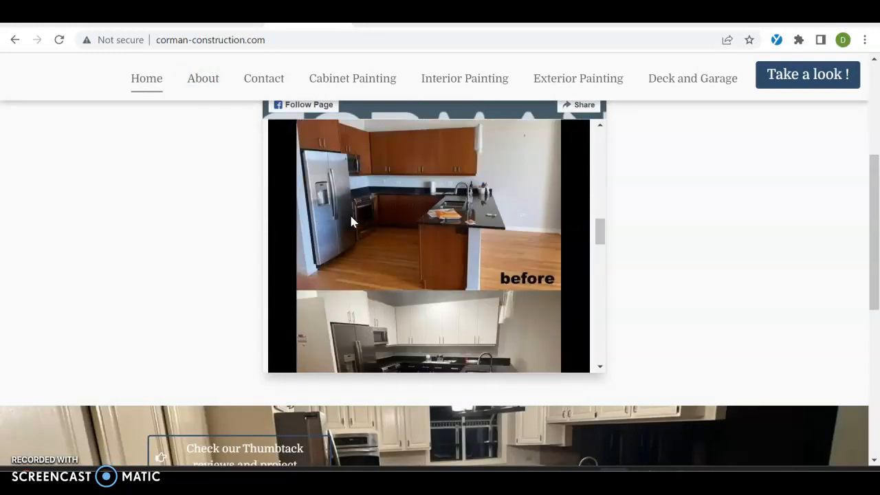
{"action": "scroll", "scroll_direction": "down", "scroll_amount": 3}
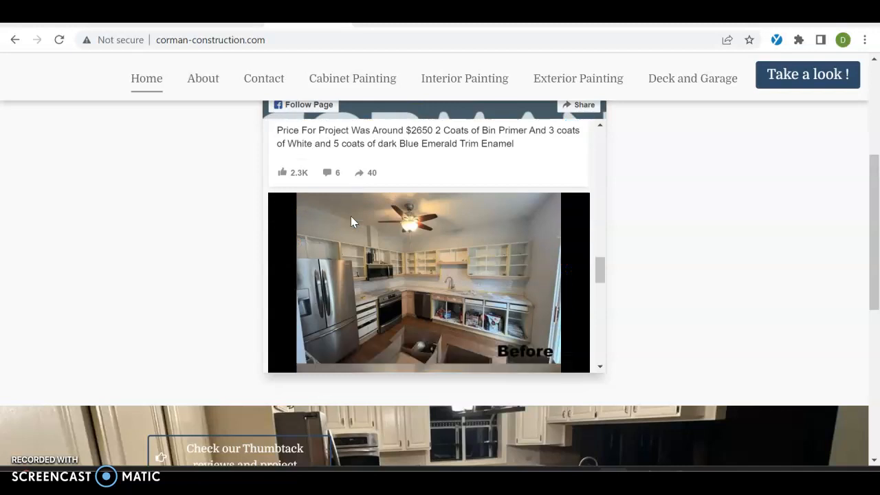
{"action": "scroll", "scroll_direction": "down", "scroll_amount": 3}
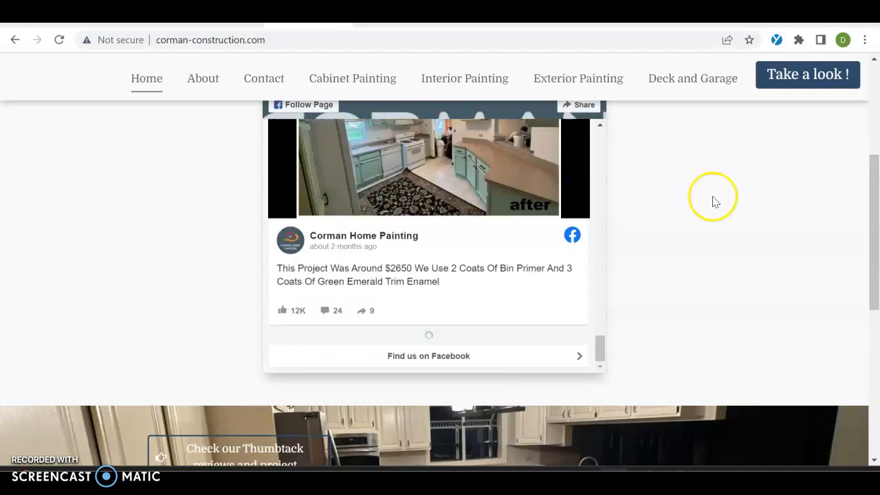
{"action": "scroll", "scroll_direction": "down", "scroll_amount": 3}
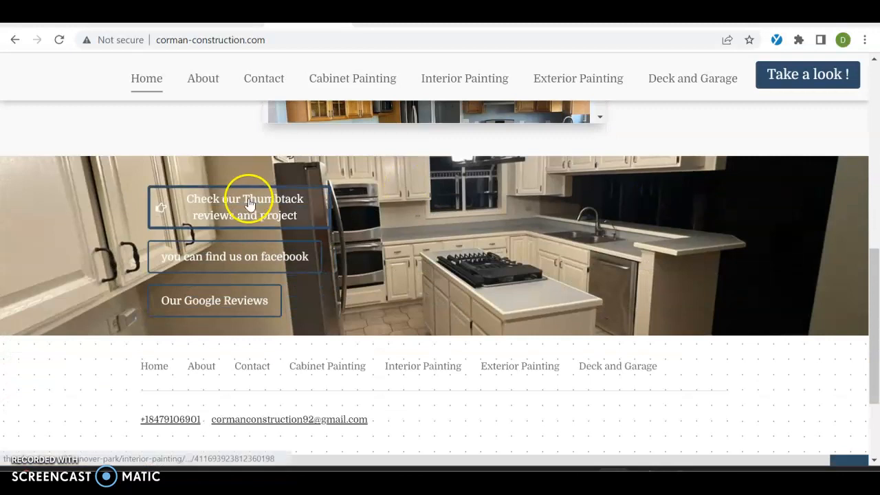
{"action": "mouse_move", "coordinate": [183, 282]}
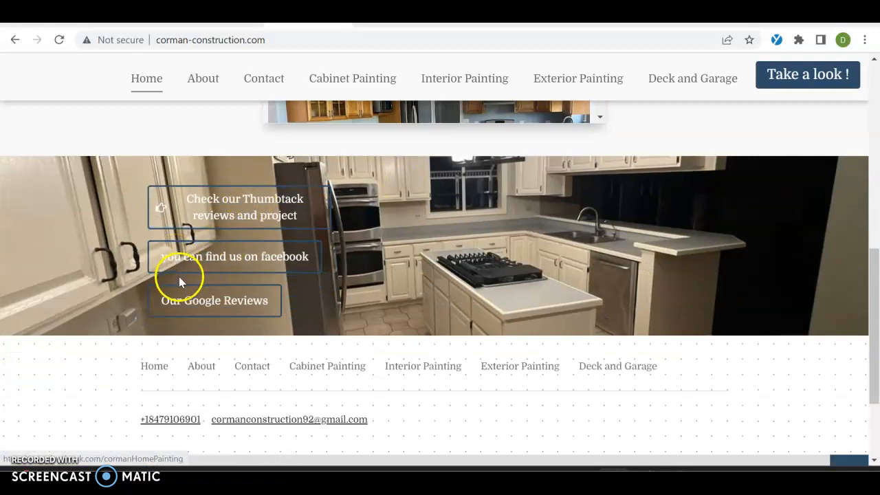
{"action": "scroll", "scroll_direction": "down", "scroll_amount": 3}
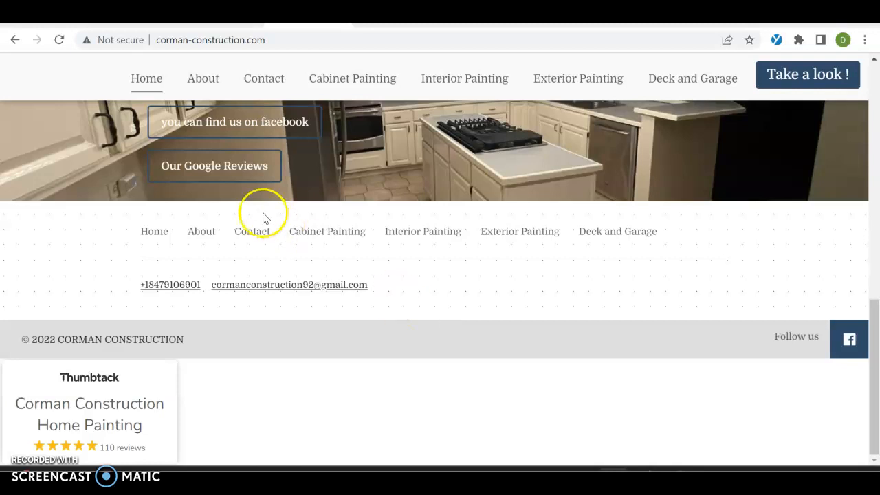
{"action": "left_click", "coordinate": [327, 231]}
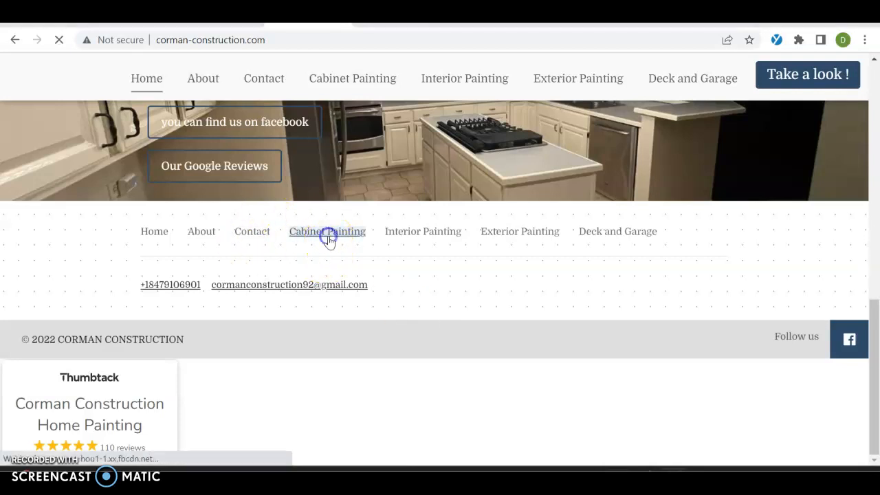
{"action": "left_click", "coordinate": [327, 231]}
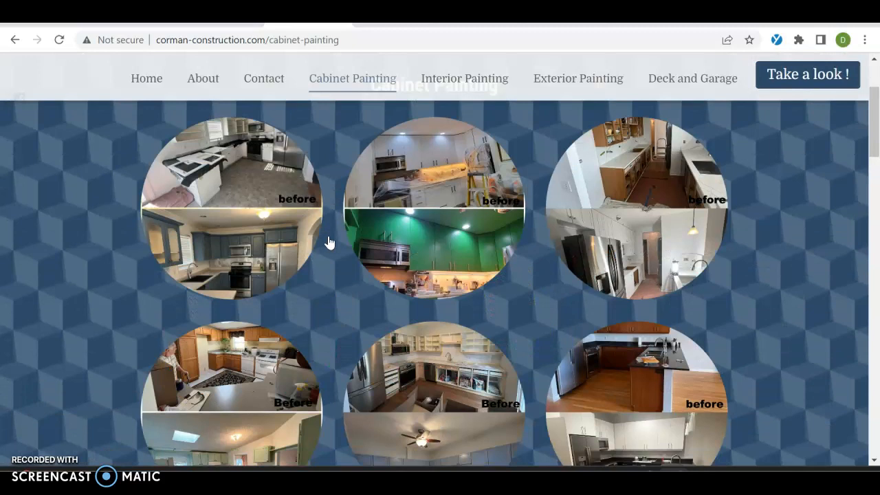
{"action": "mouse_move", "coordinate": [196, 231]}
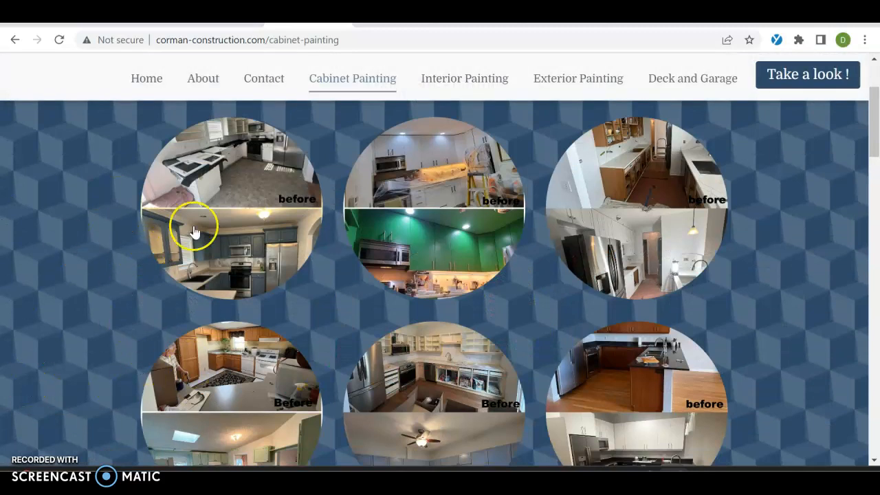
Browse the before-and-after kitchen cabinet photo gallery
{"action": "scroll", "scroll_direction": "down", "scroll_amount": 3}
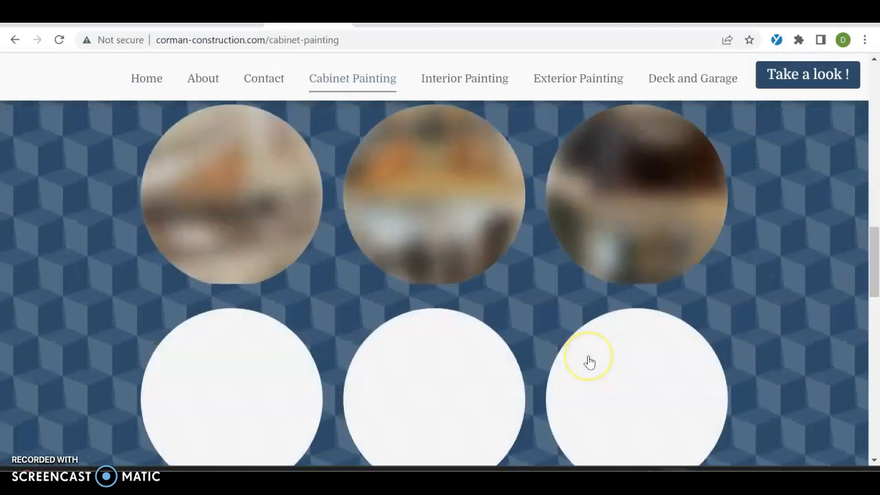
{"action": "scroll", "scroll_direction": "down", "scroll_amount": 3}
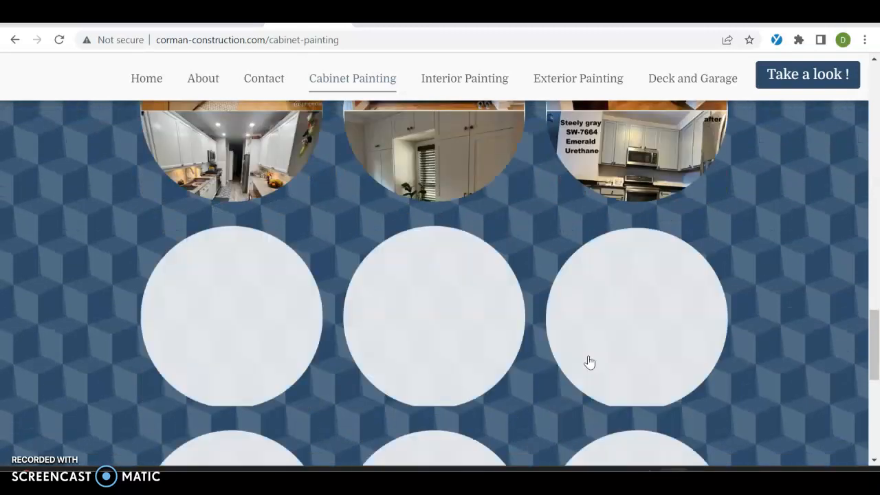
{"action": "scroll", "scroll_direction": "up", "scroll_amount": 3}
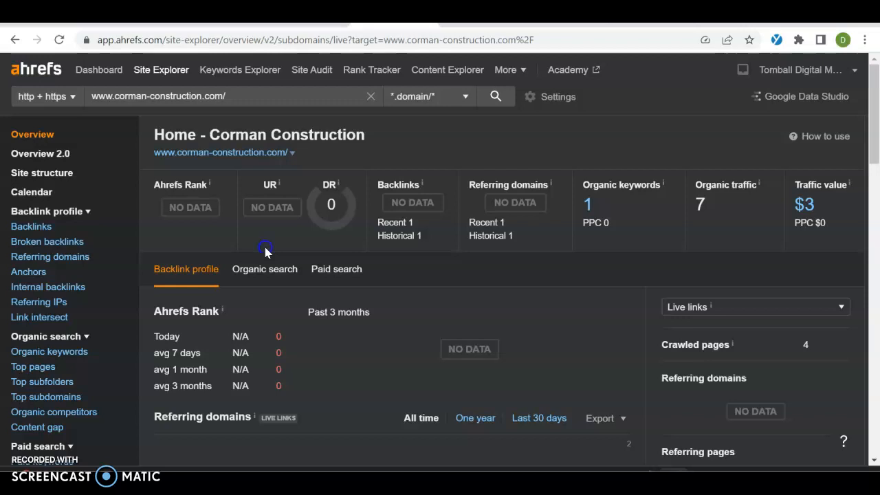
{"action": "mouse_move", "coordinate": [303, 213]}
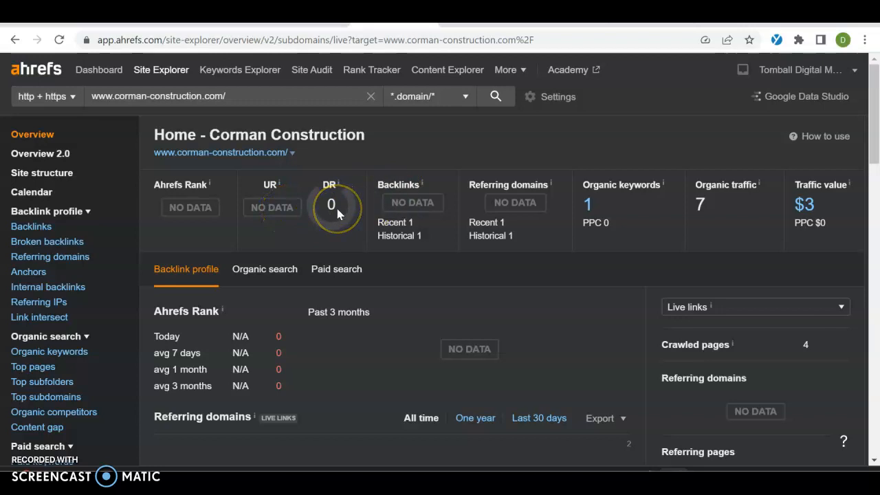
{"action": "mouse_move", "coordinate": [337, 207]}
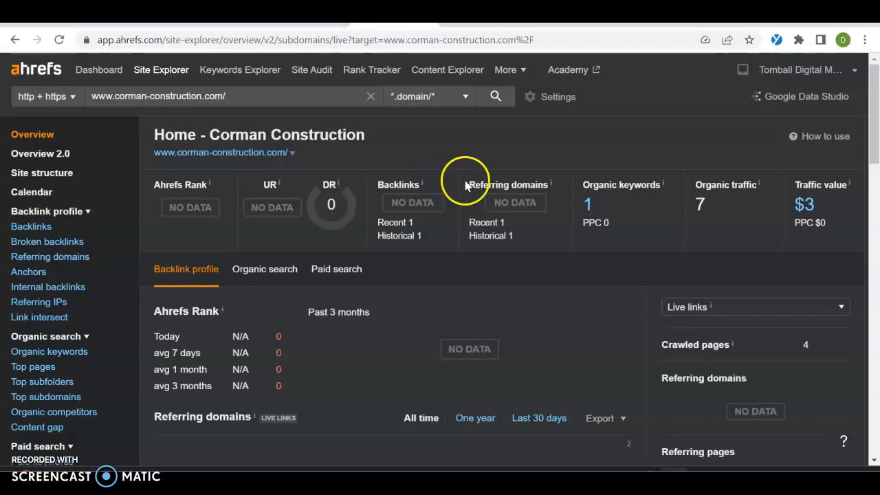
{"action": "mouse_move", "coordinate": [312, 223]}
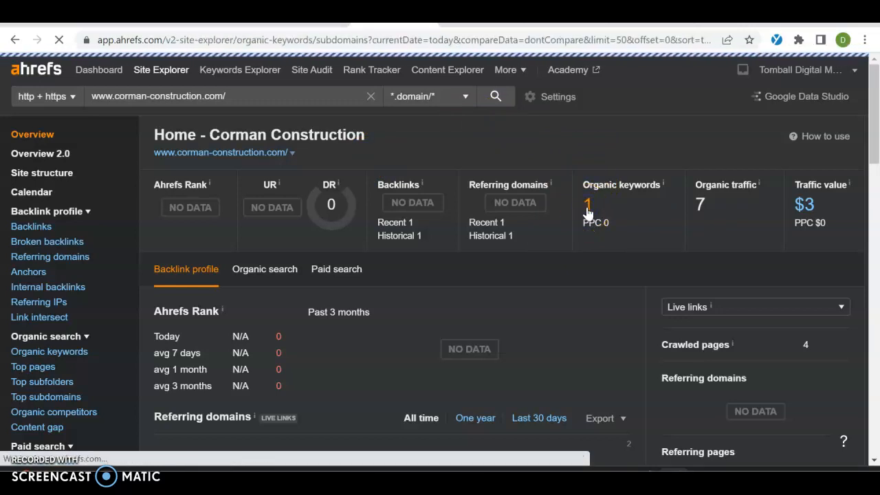
Open the Organic keywords report from the corman-construction.com Overview count
{"action": "left_click", "coordinate": [49, 351]}
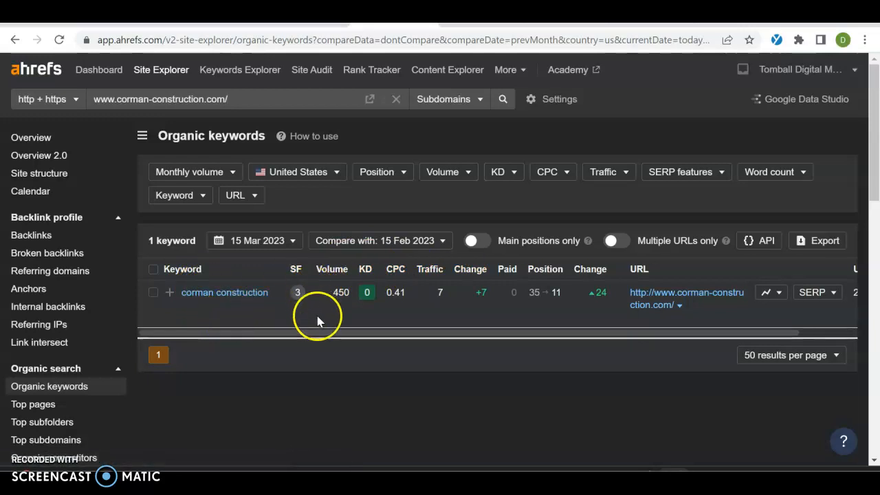
{"action": "mouse_move", "coordinate": [357, 316]}
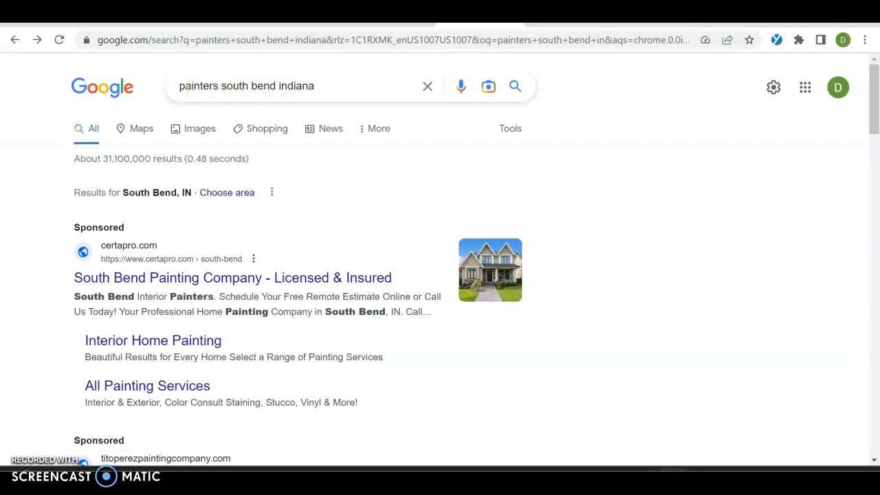
Scroll past the CertaPro and Tito Perez sponsored ads to the local business pack
{"action": "scroll", "scroll_direction": "down", "scroll_amount": 3}
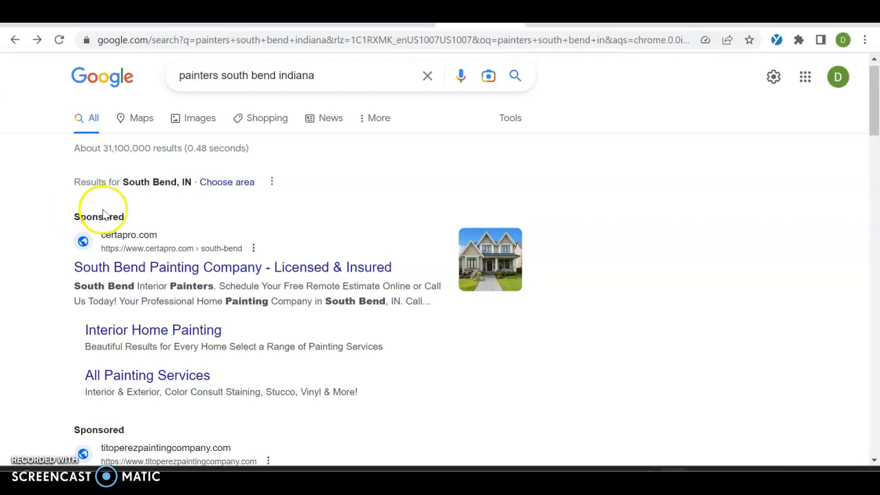
{"action": "scroll", "scroll_direction": "down", "scroll_amount": 3}
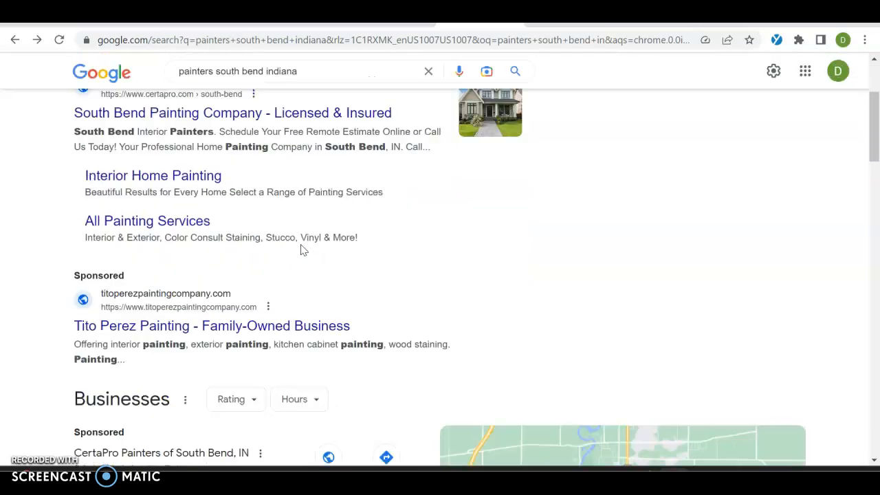
{"action": "scroll", "scroll_direction": "up", "scroll_amount": 3}
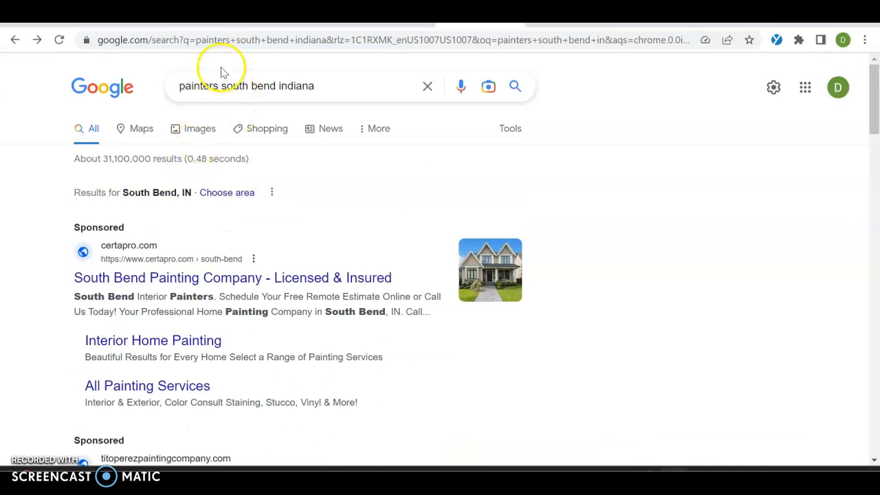
{"action": "mouse_move", "coordinate": [40, 216]}
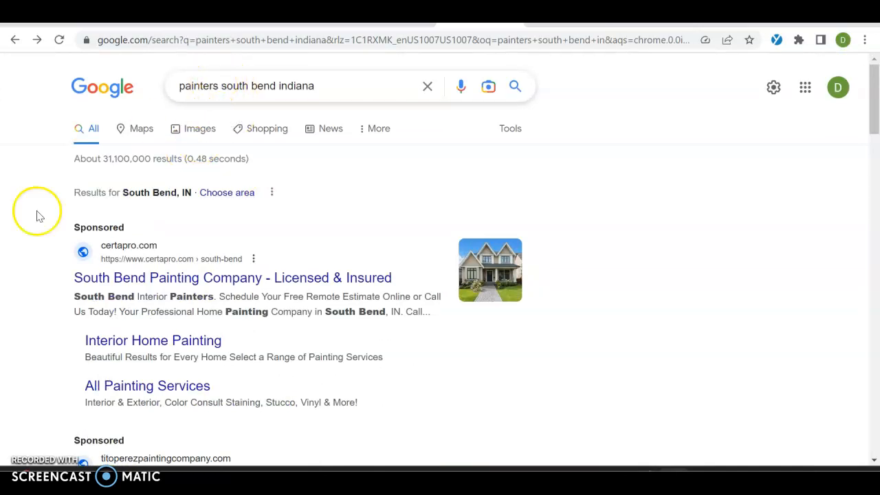
{"action": "scroll", "scroll_direction": "down", "scroll_amount": 3}
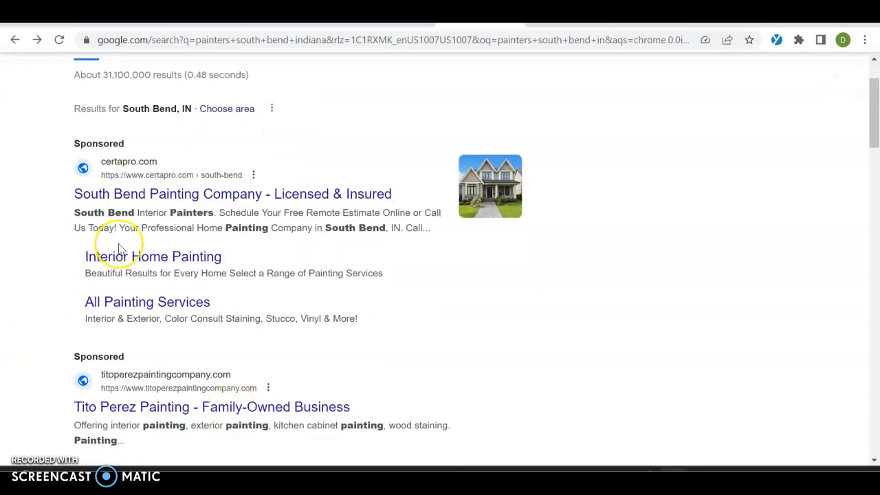
{"action": "scroll", "scroll_direction": "down", "scroll_amount": 3}
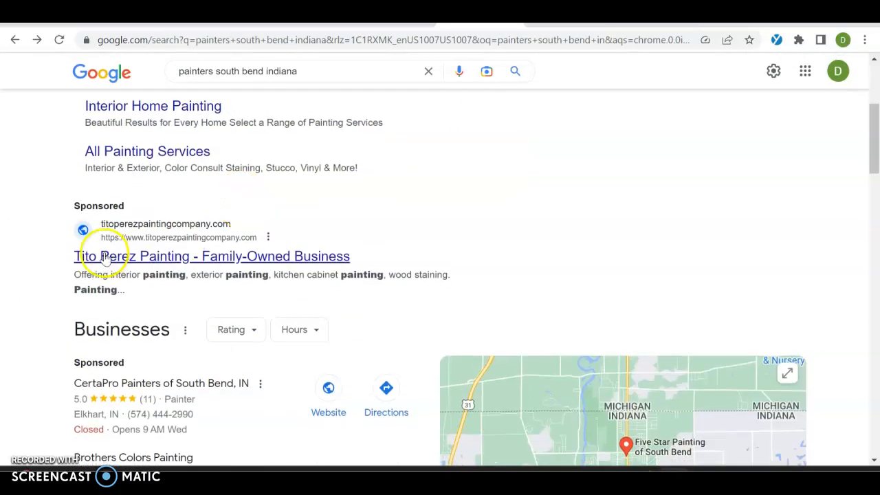
{"action": "scroll", "scroll_direction": "down", "scroll_amount": 3}
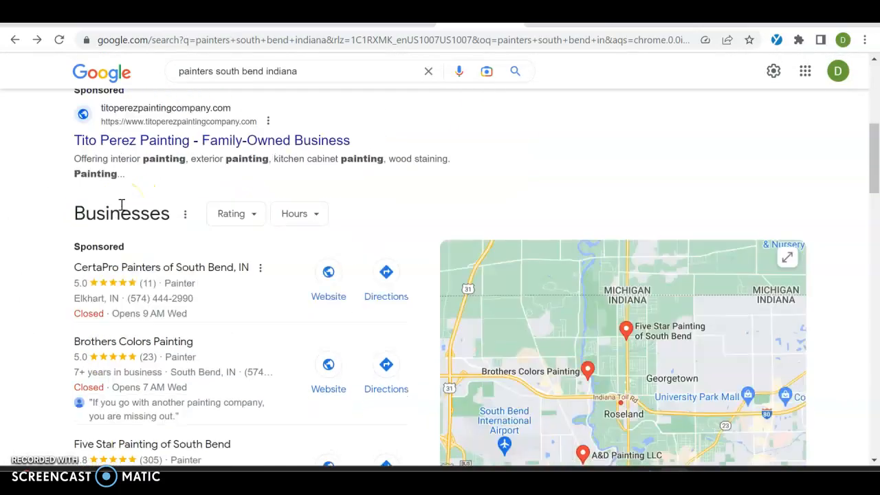
{"action": "scroll", "scroll_direction": "down", "scroll_amount": 3}
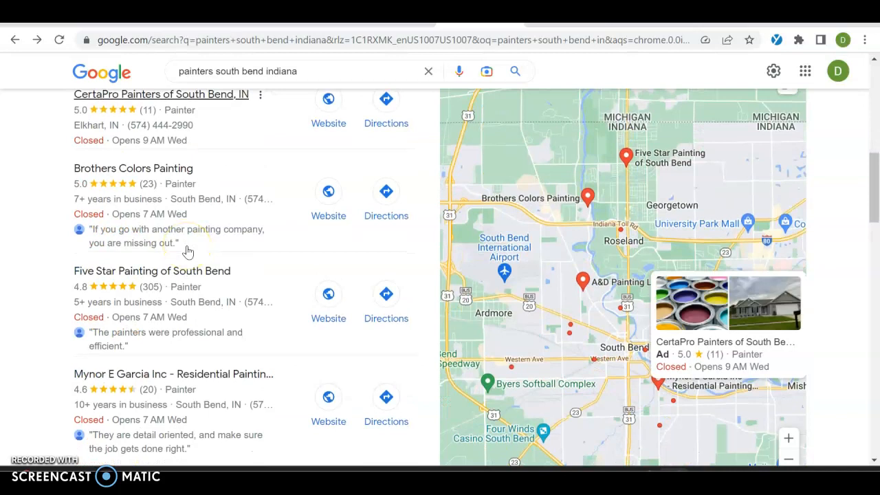
{"action": "scroll", "scroll_direction": "down", "scroll_amount": 3}
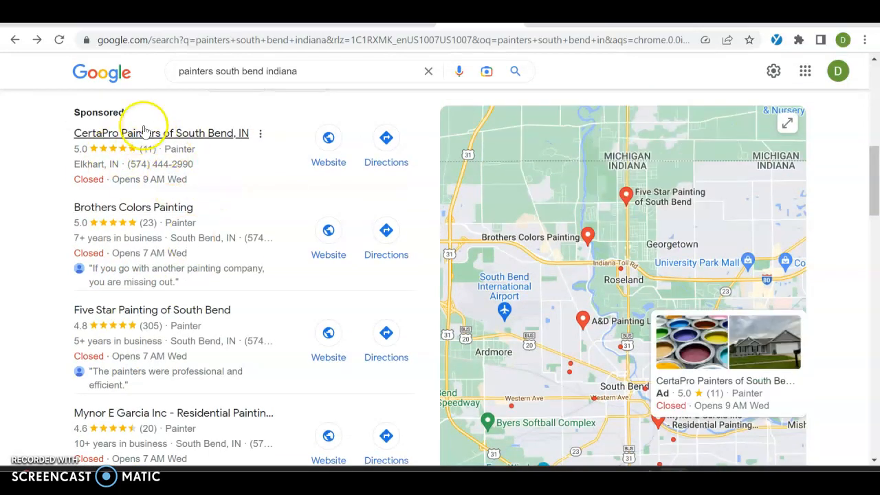
Scroll past Yelp and BBB and open 'Brothers Colors Painting: The #1 Best South Bend Painters'
{"action": "scroll", "scroll_direction": "down", "scroll_amount": 3}
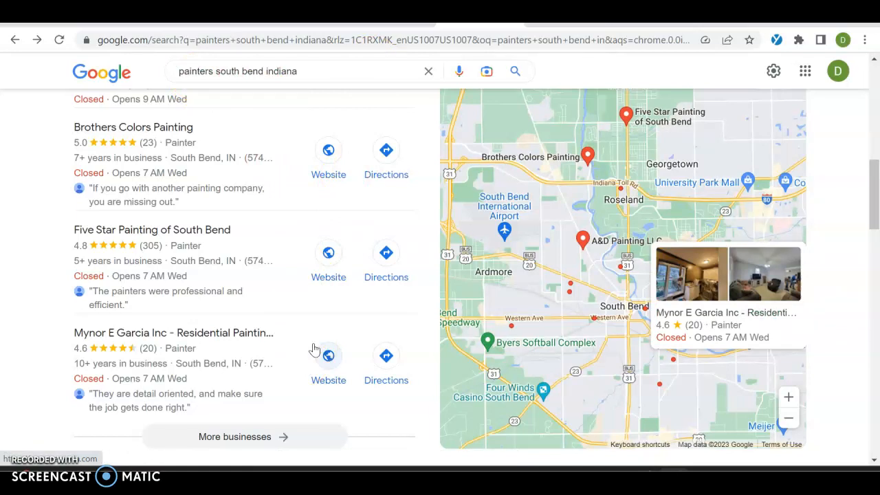
{"action": "scroll", "scroll_direction": "down", "scroll_amount": 3}
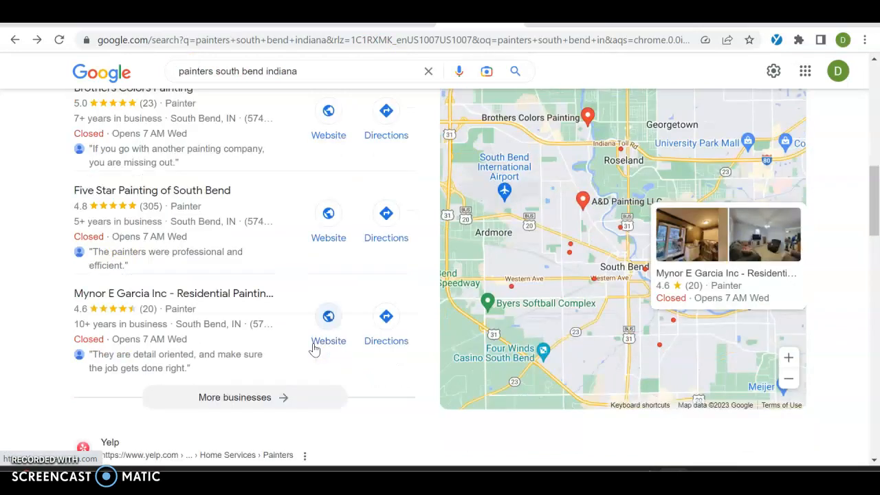
{"action": "scroll", "scroll_direction": "down", "scroll_amount": 3}
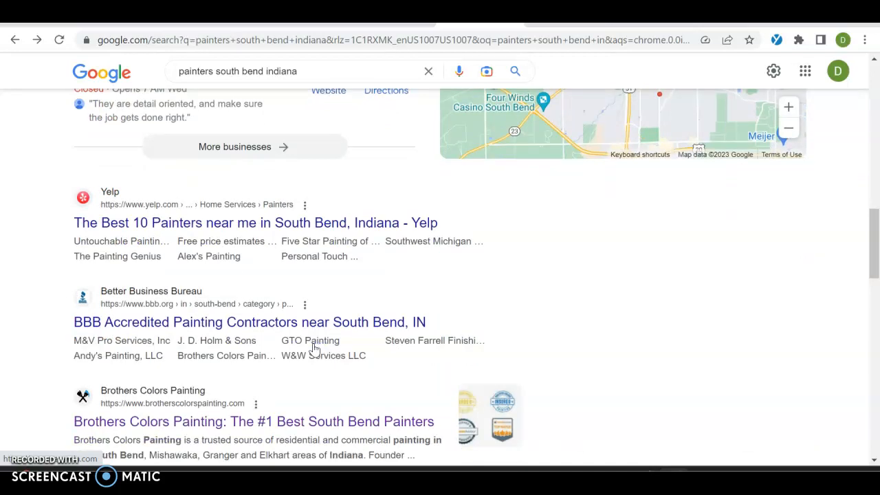
{"action": "scroll", "scroll_direction": "down", "scroll_amount": 3}
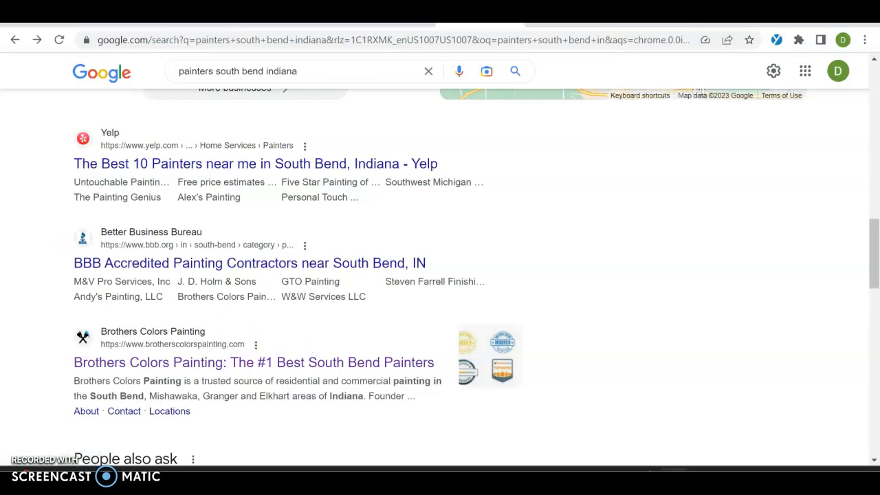
{"action": "mouse_move", "coordinate": [189, 164]}
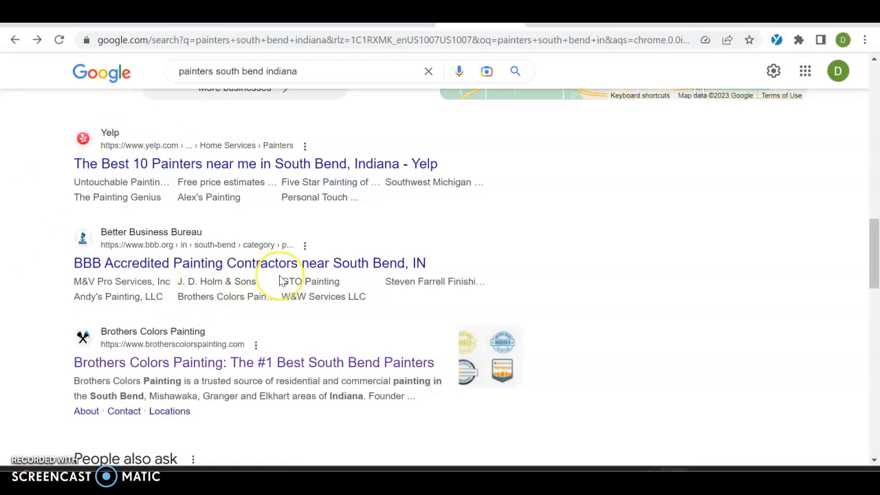
{"action": "scroll", "scroll_direction": "down", "scroll_amount": 3}
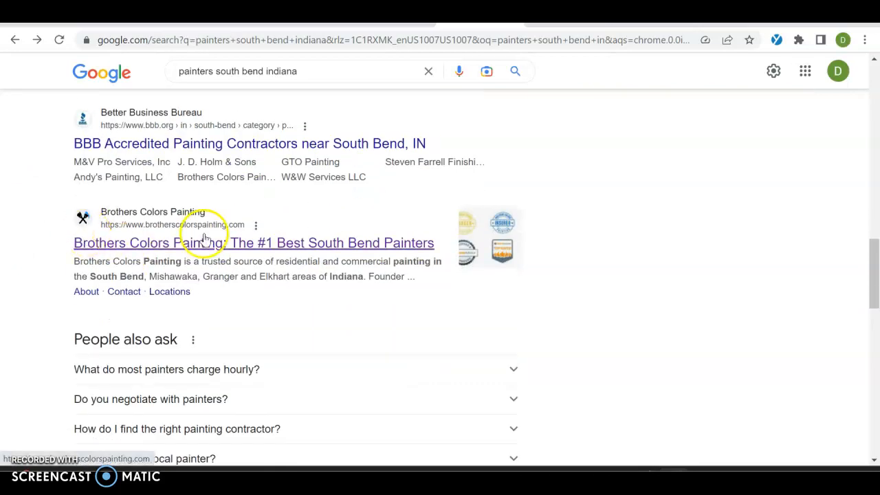
{"action": "left_click", "coordinate": [253, 243]}
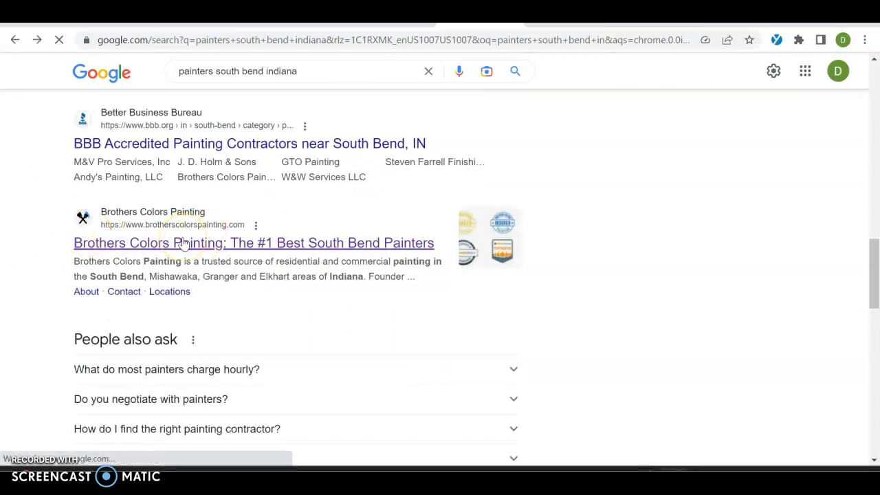
Review the Residential services dropdown, then the Locations menu listing South Bend, Kalamazoo, Tampa, St. Petersburg
{"action": "left_click", "coordinate": [253, 243]}
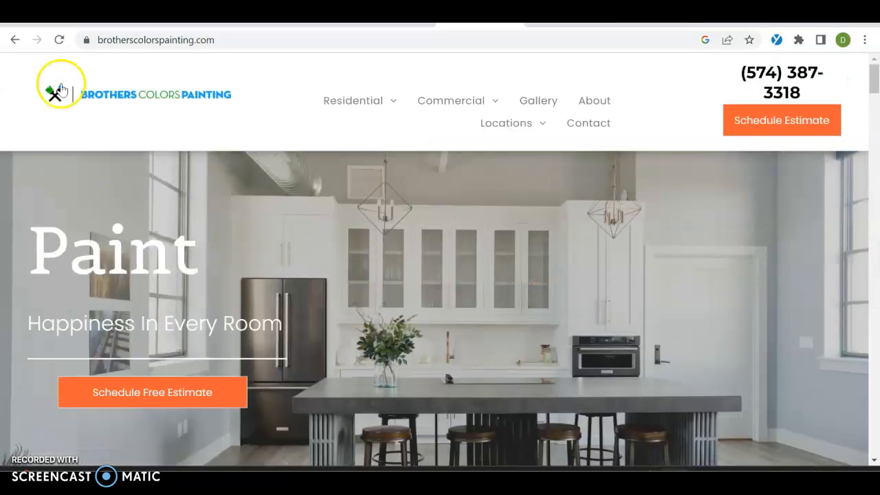
{"action": "left_click", "coordinate": [353, 100]}
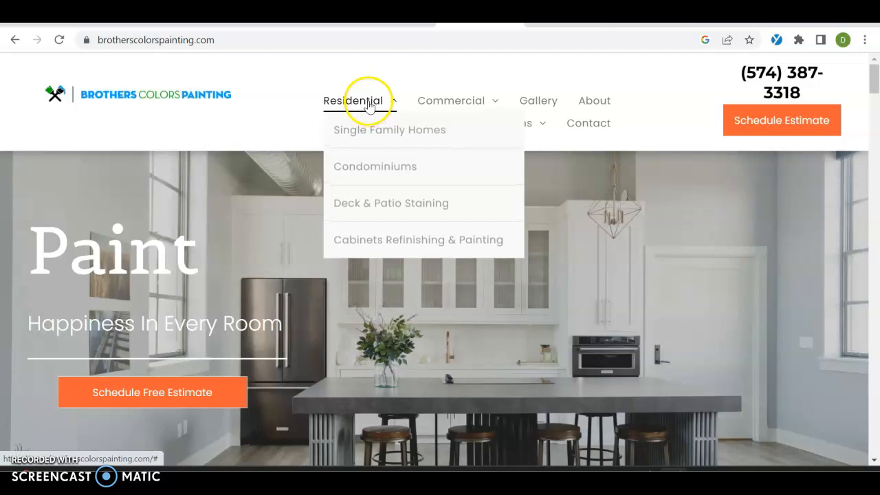
{"action": "left_click", "coordinate": [537, 100]}
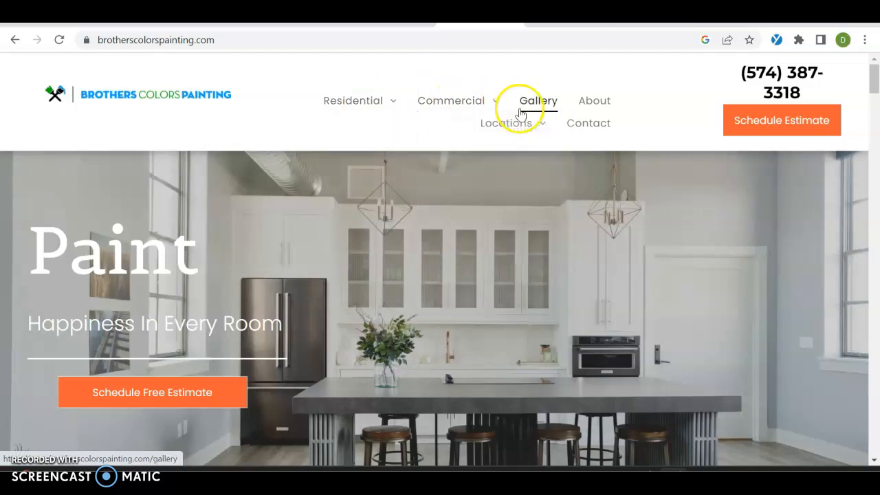
{"action": "left_click", "coordinate": [508, 122]}
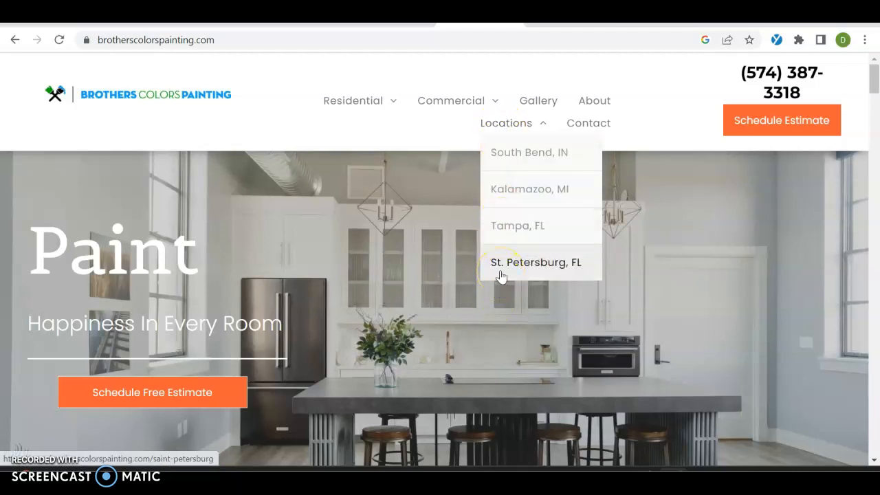
{"action": "mouse_move", "coordinate": [528, 225]}
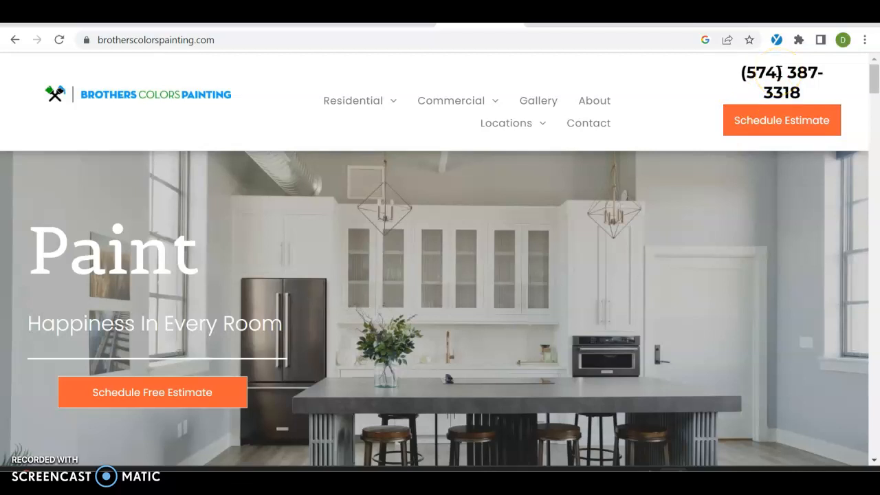
Scroll to the before/after sliders and drag the gym floor slider to compare
{"action": "scroll", "scroll_direction": "down", "scroll_amount": 3}
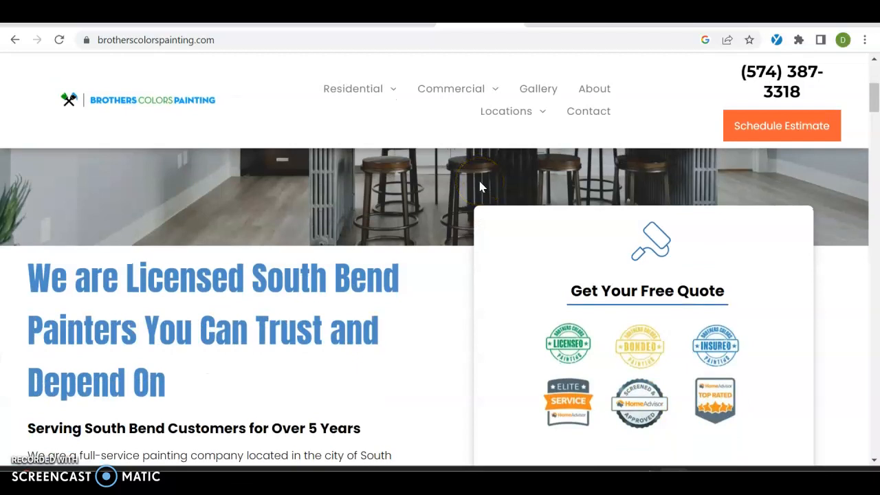
{"action": "scroll", "scroll_direction": "down", "scroll_amount": 3}
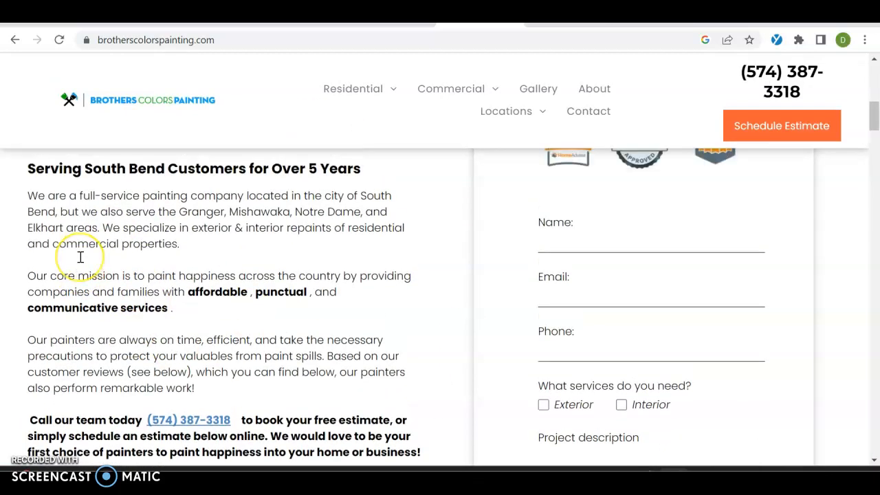
{"action": "scroll", "scroll_direction": "down", "scroll_amount": 3}
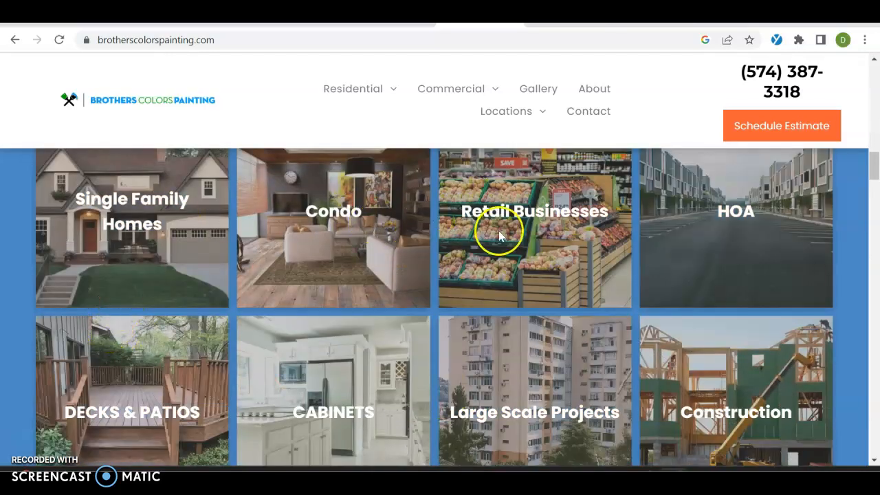
{"action": "scroll", "scroll_direction": "down", "scroll_amount": 3}
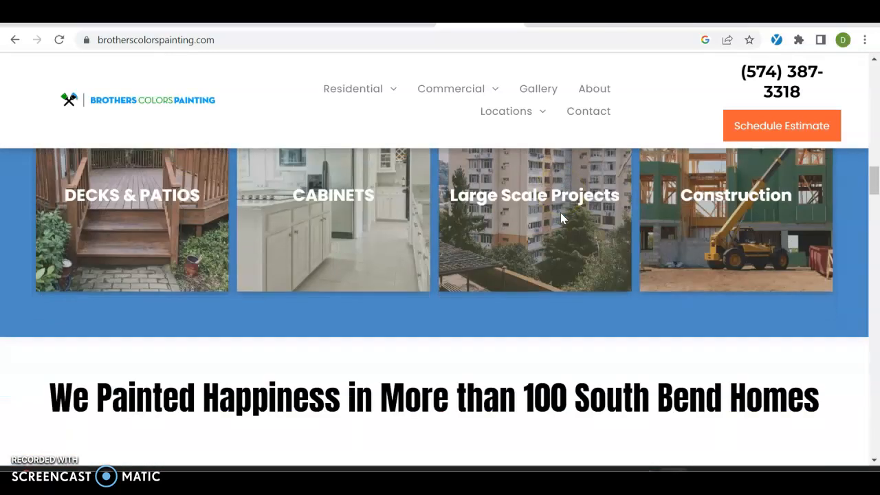
{"action": "scroll", "scroll_direction": "down", "scroll_amount": 3}
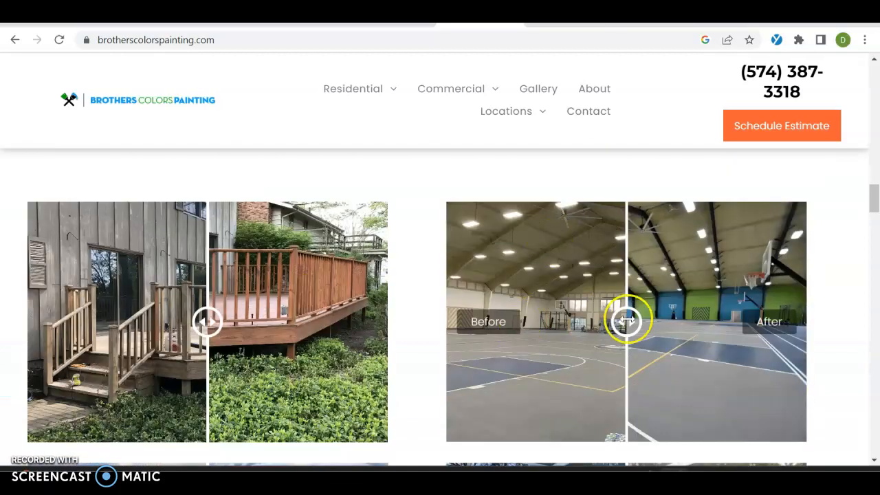
{"action": "left_click_drag", "start_coordinate": [626, 321], "coordinate": [450, 321]}
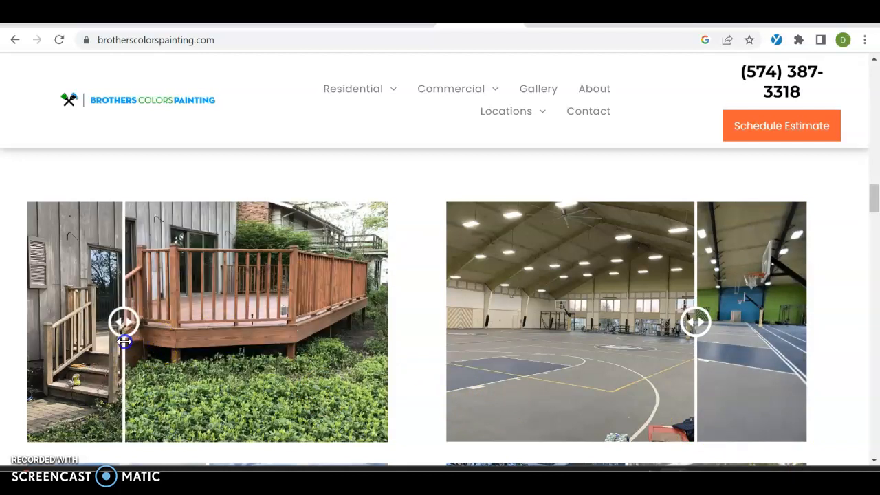
{"action": "scroll", "scroll_direction": "down", "scroll_amount": 3}
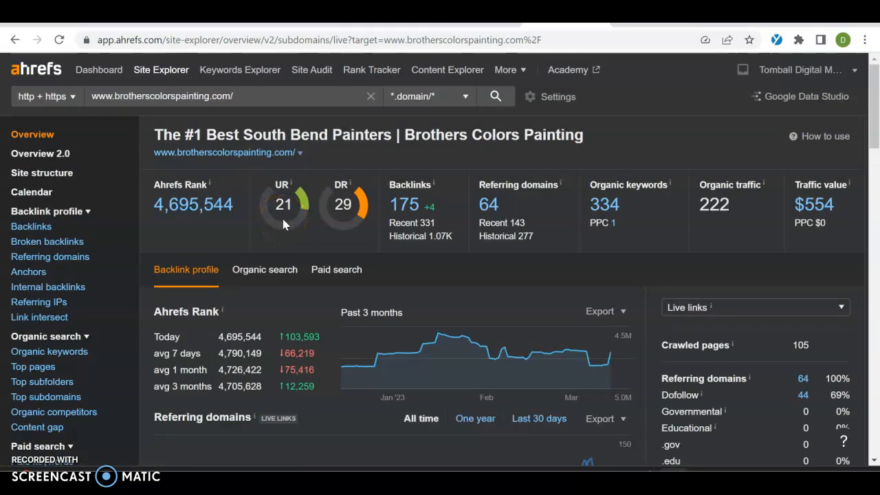
{"action": "mouse_move", "coordinate": [364, 203]}
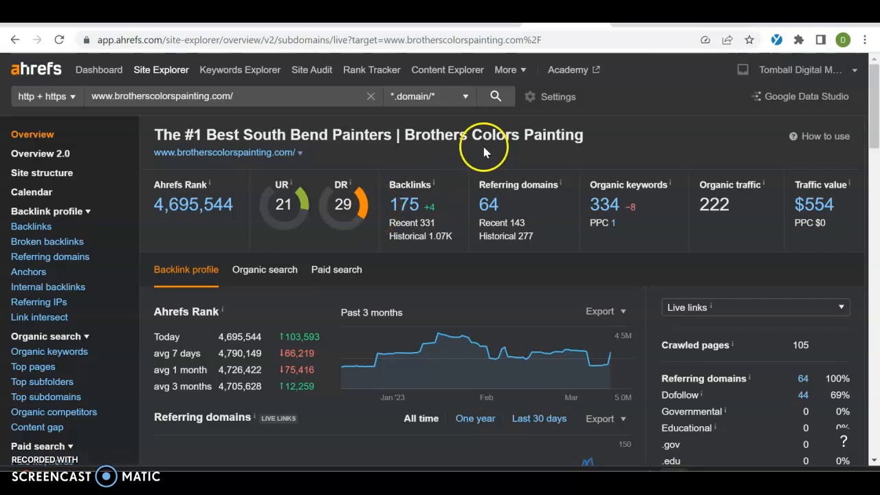
{"action": "mouse_move", "coordinate": [513, 159]}
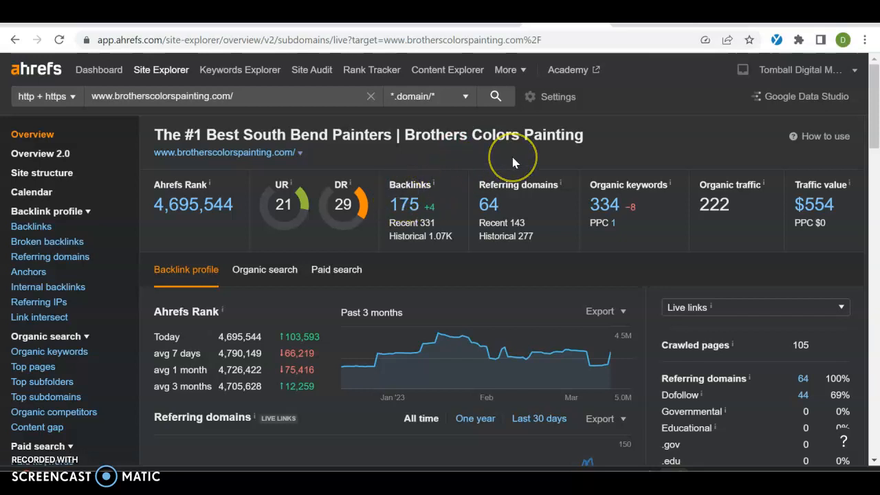
{"action": "mouse_move", "coordinate": [344, 221]}
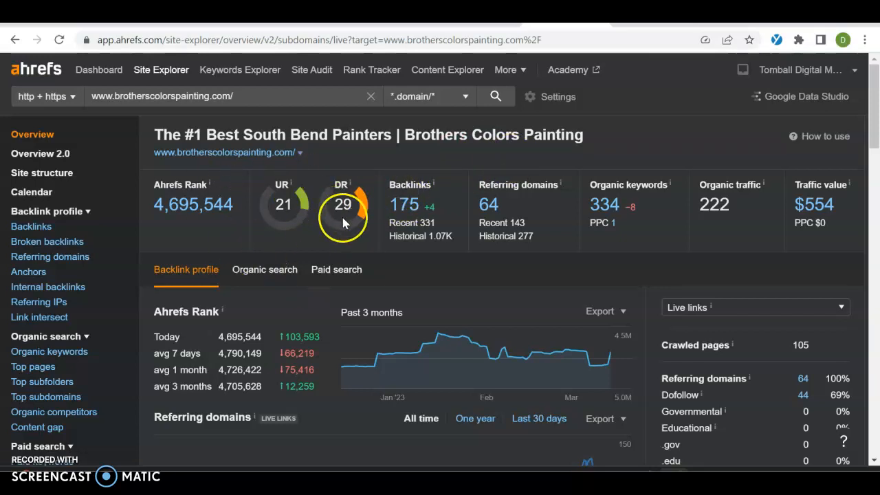
{"action": "mouse_move", "coordinate": [398, 210]}
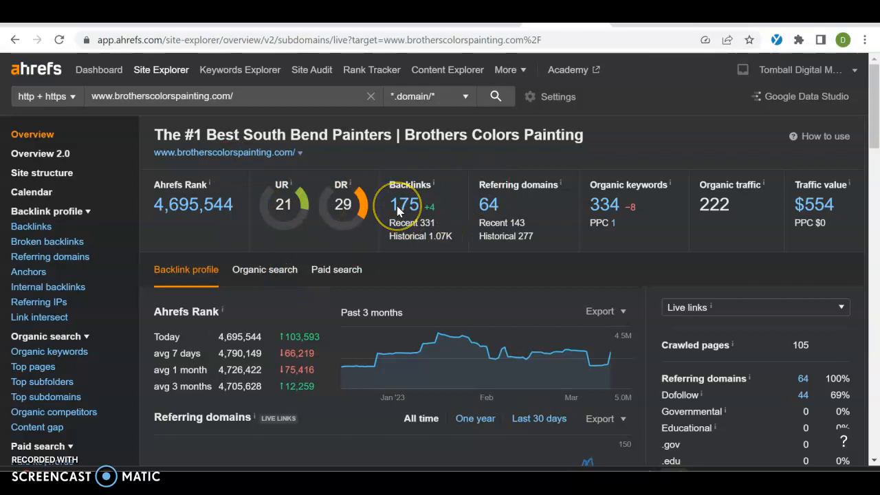
{"action": "mouse_move", "coordinate": [473, 195]}
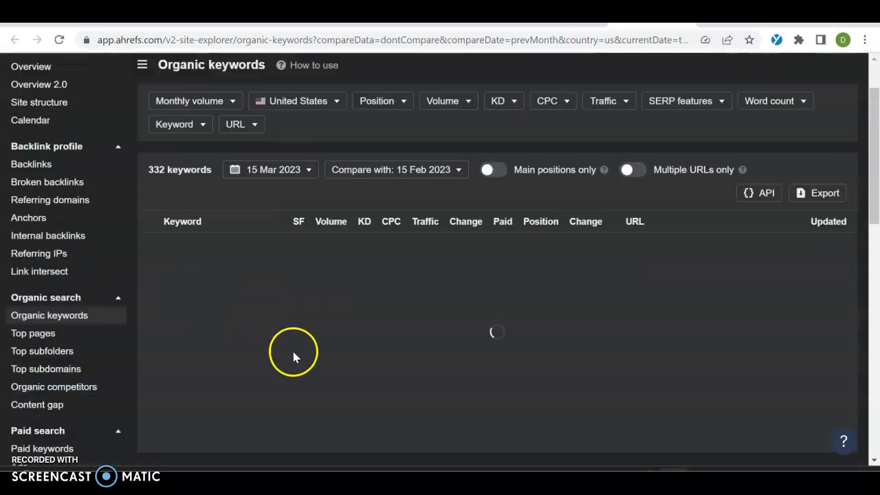
Scroll through the competitor's keyword table, reviewing south bend painters and Tampa rankings
{"action": "scroll", "scroll_direction": "down", "scroll_amount": 3}
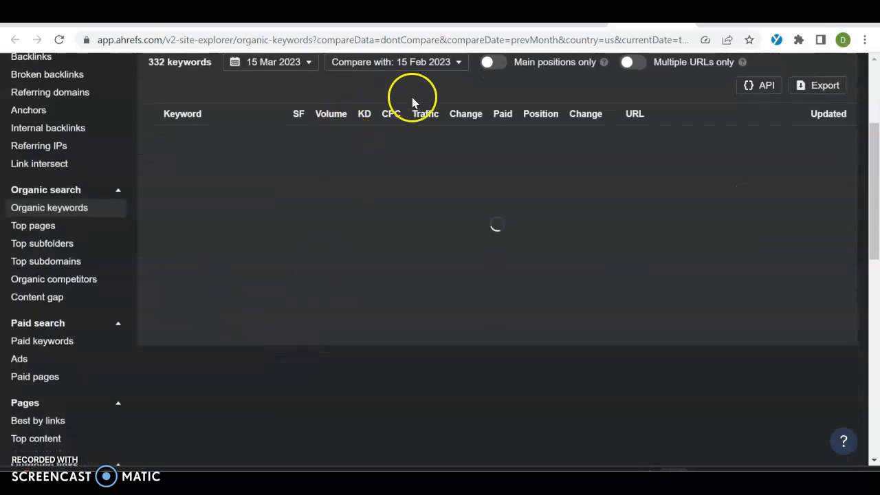
{"action": "mouse_move", "coordinate": [540, 124]}
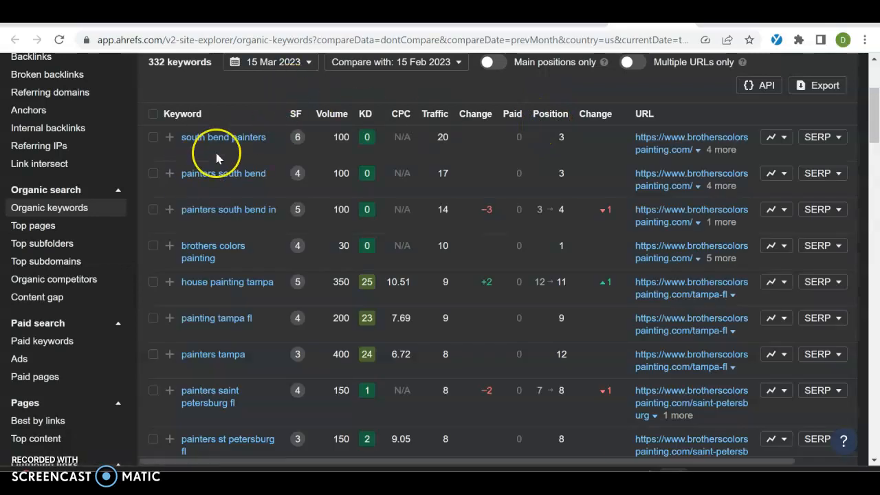
{"action": "mouse_move", "coordinate": [323, 154]}
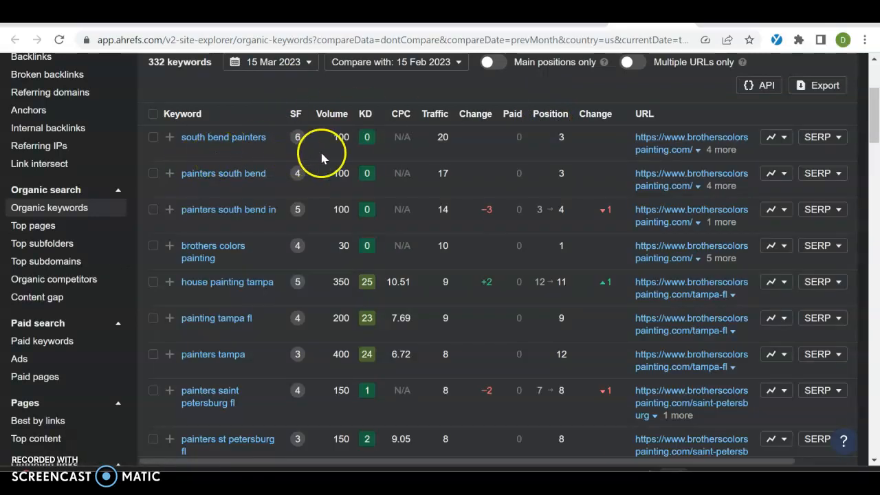
{"action": "mouse_move", "coordinate": [545, 136]}
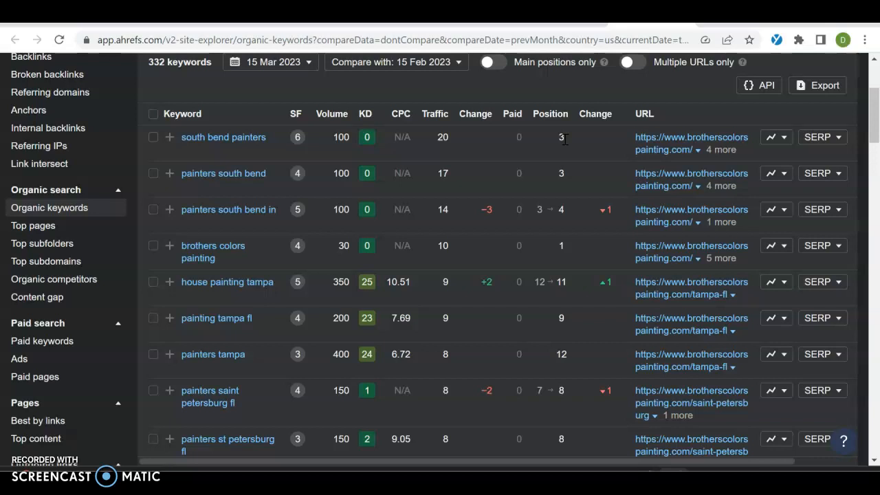
{"action": "mouse_move", "coordinate": [442, 134]}
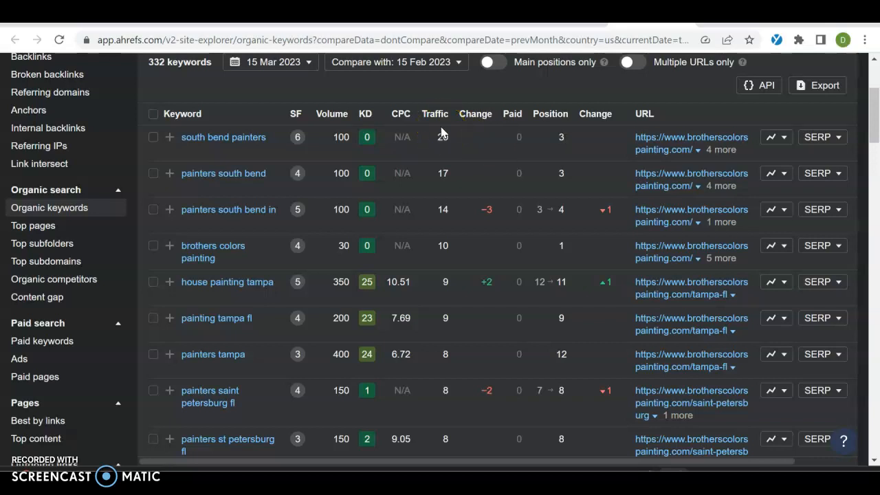
{"action": "scroll", "scroll_direction": "down", "scroll_amount": 3}
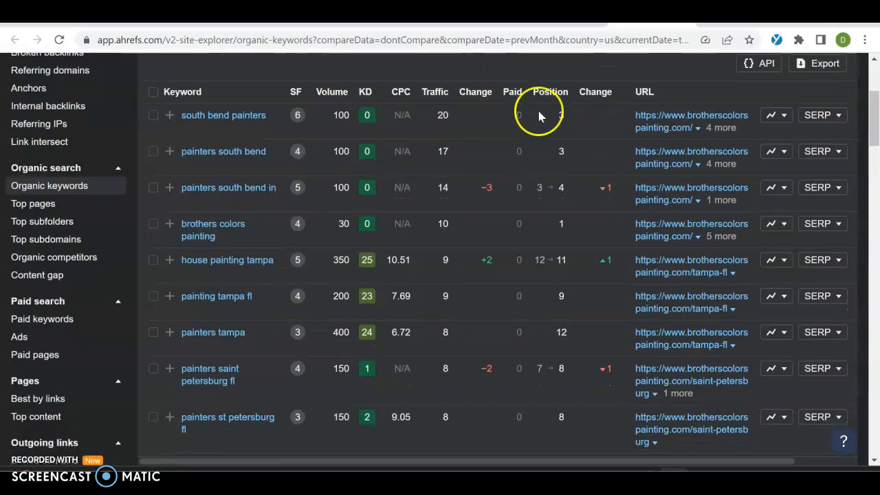
{"action": "mouse_move", "coordinate": [442, 187]}
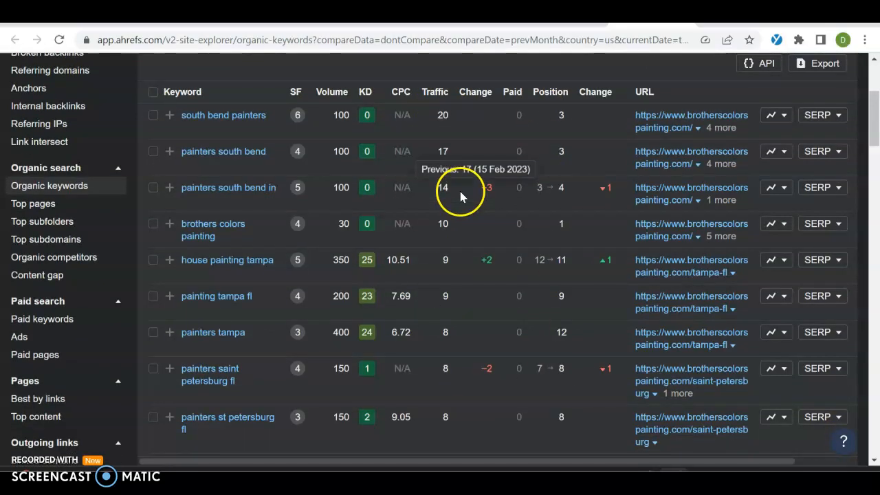
{"action": "mouse_move", "coordinate": [227, 251]}
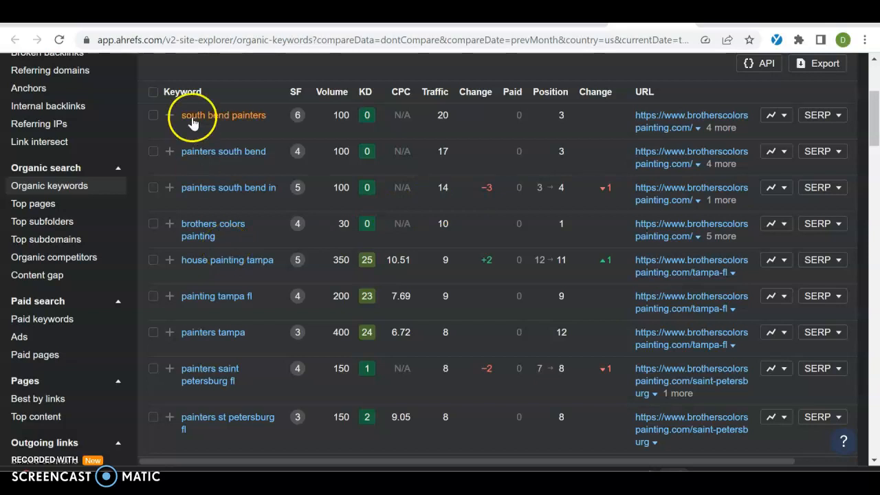
{"action": "mouse_move", "coordinate": [216, 295]}
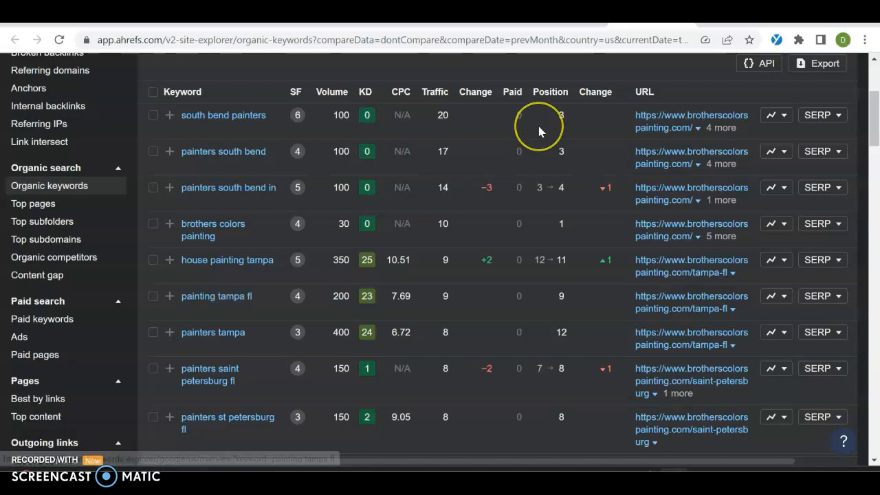
{"action": "scroll", "scroll_direction": "down", "scroll_amount": 3}
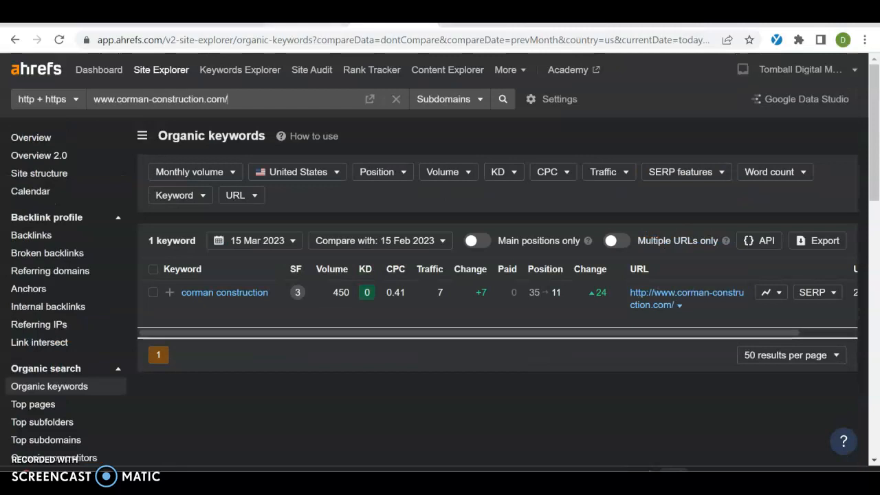
{"action": "mouse_move", "coordinate": [395, 269]}
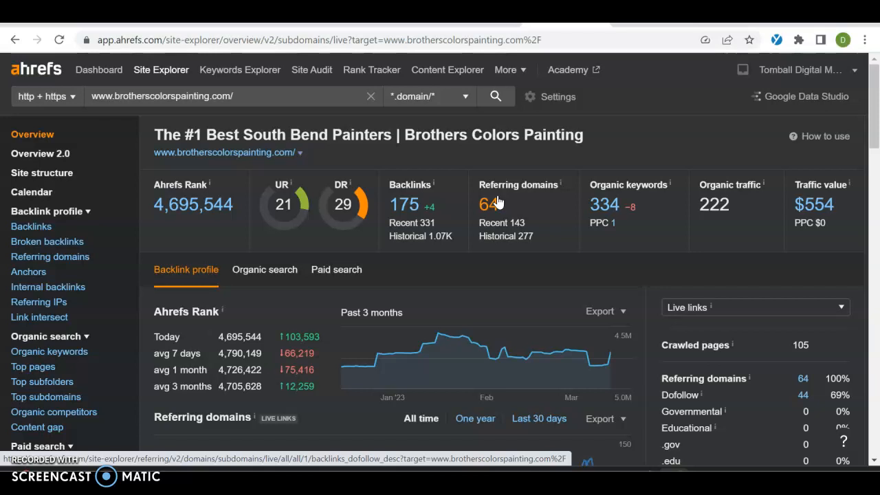
{"action": "mouse_move", "coordinate": [800, 115]}
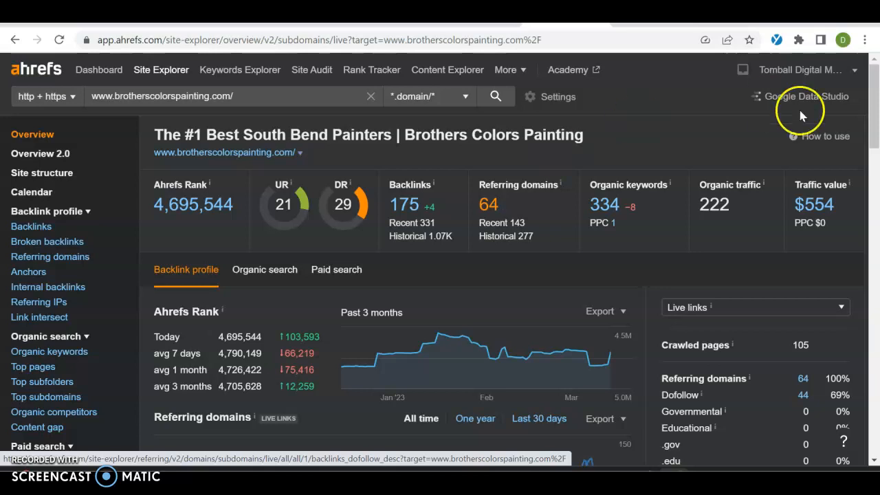